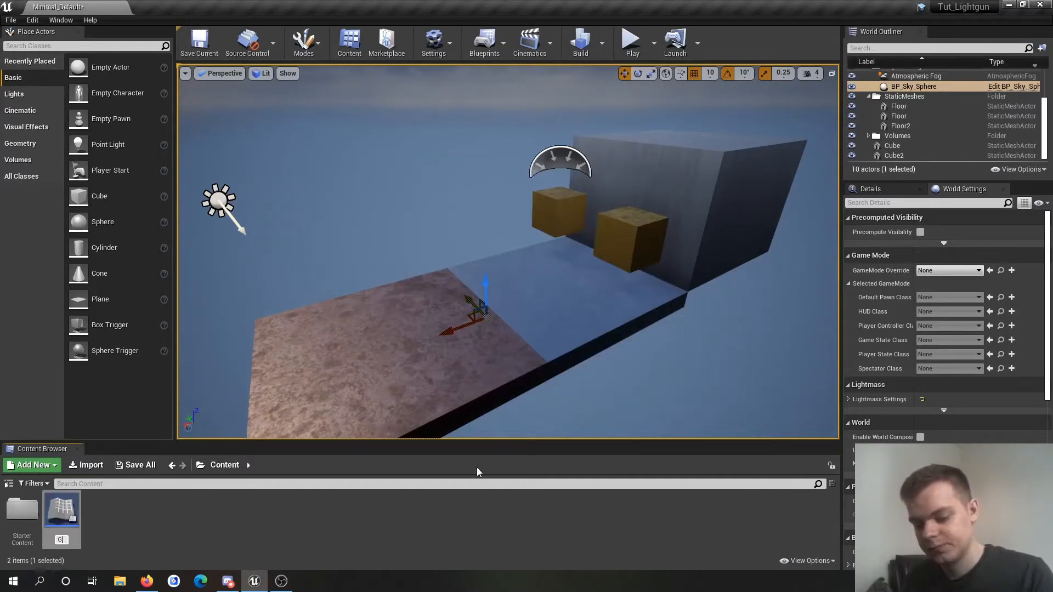
{"action": "mouse_move", "coordinate": [60, 511]}
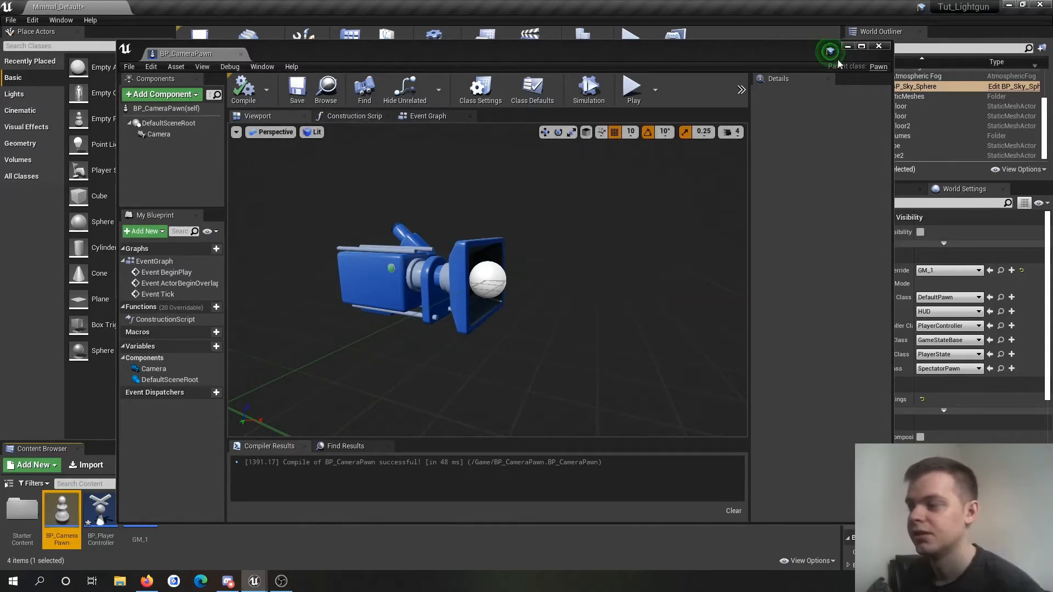
Close the BP_CameraPawn blueprint editor after adding and compiling its camera.
{"action": "left_click", "coordinate": [879, 46]}
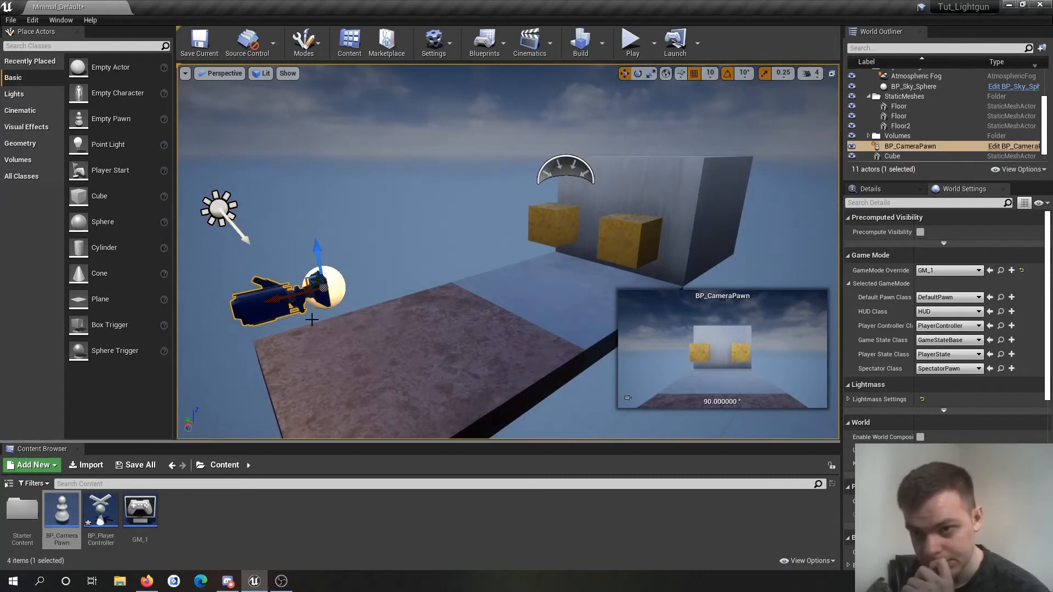
Open BP_PlayerController and bring up the node search in its Event Graph.
{"action": "double_click", "coordinate": [100, 511]}
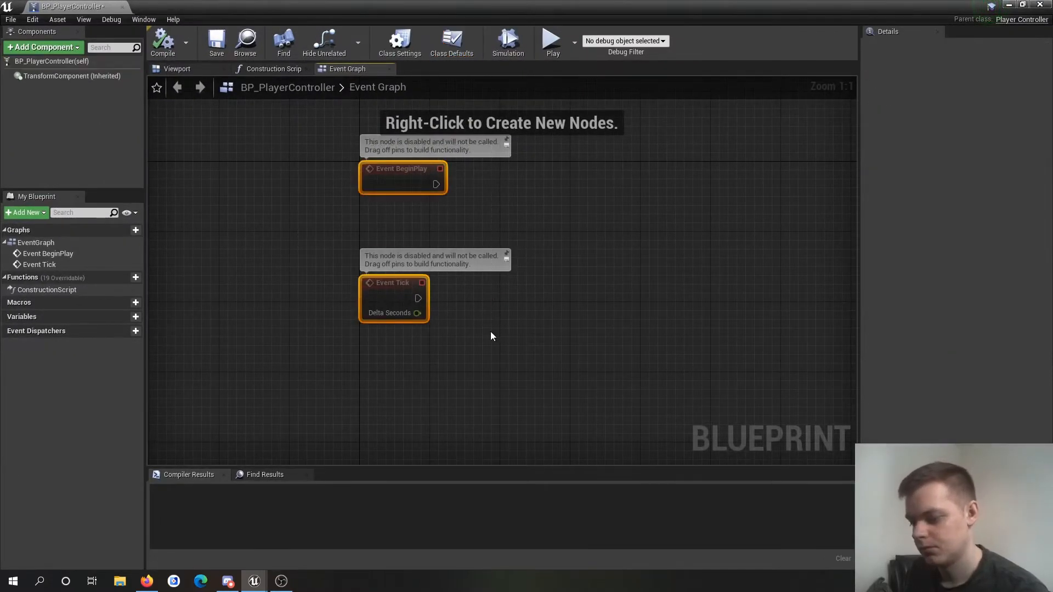
{"action": "right_click", "coordinate": [491, 336]}
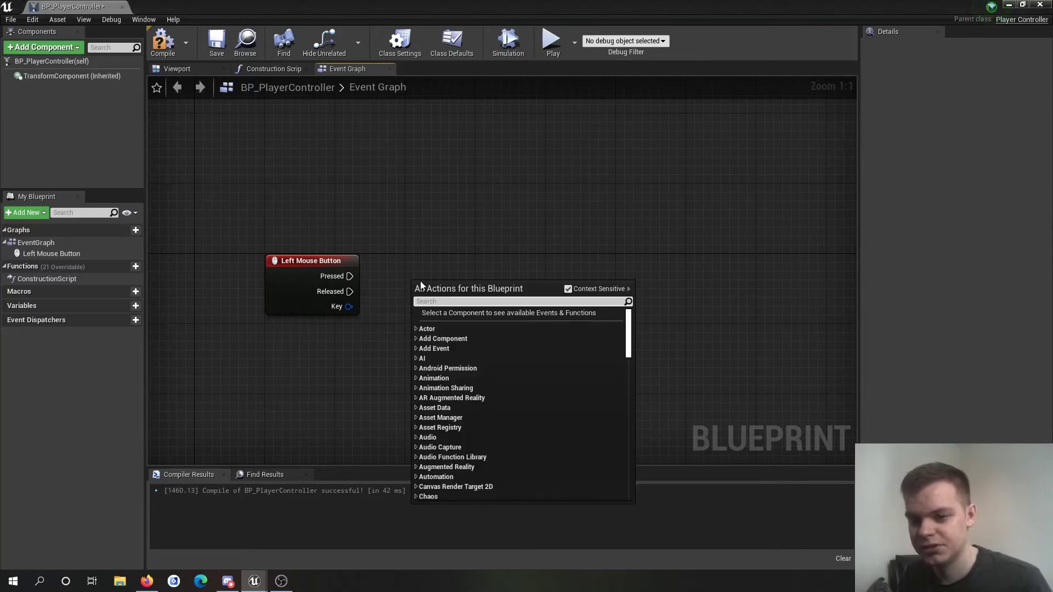
{"action": "type", "text": "Check PlayerState and A"}
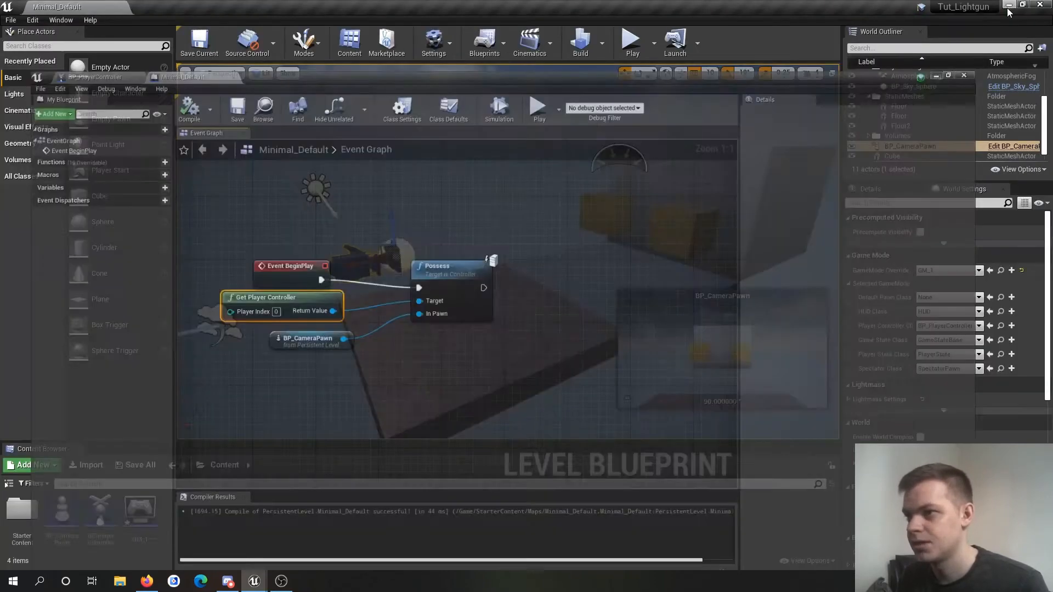
{"action": "left_click", "coordinate": [631, 38]}
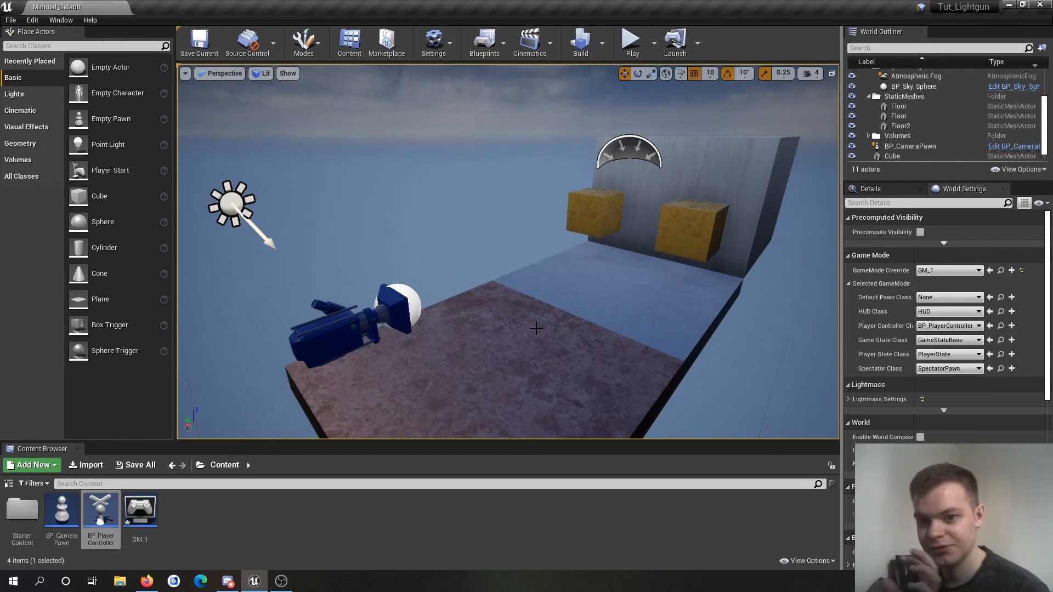
Reopen the BP_PlayerController blueprint for editing.
{"action": "double_click", "coordinate": [100, 510]}
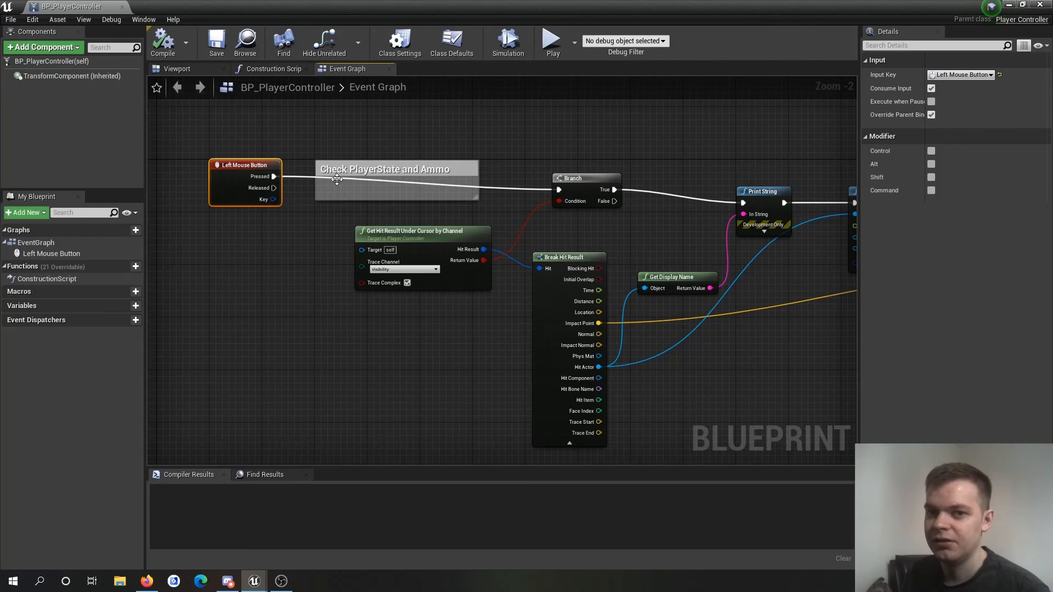